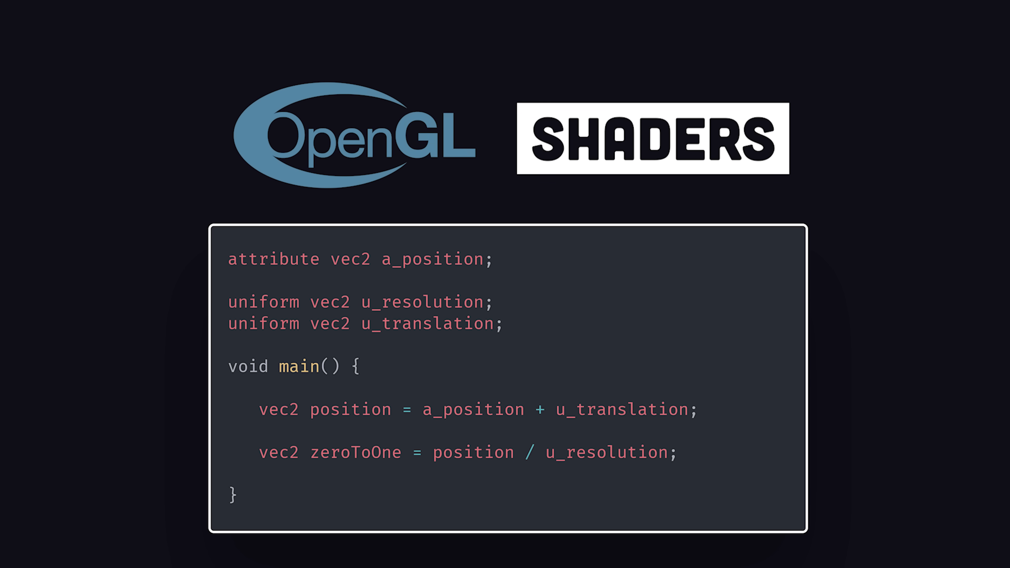
scroll("down", 3)
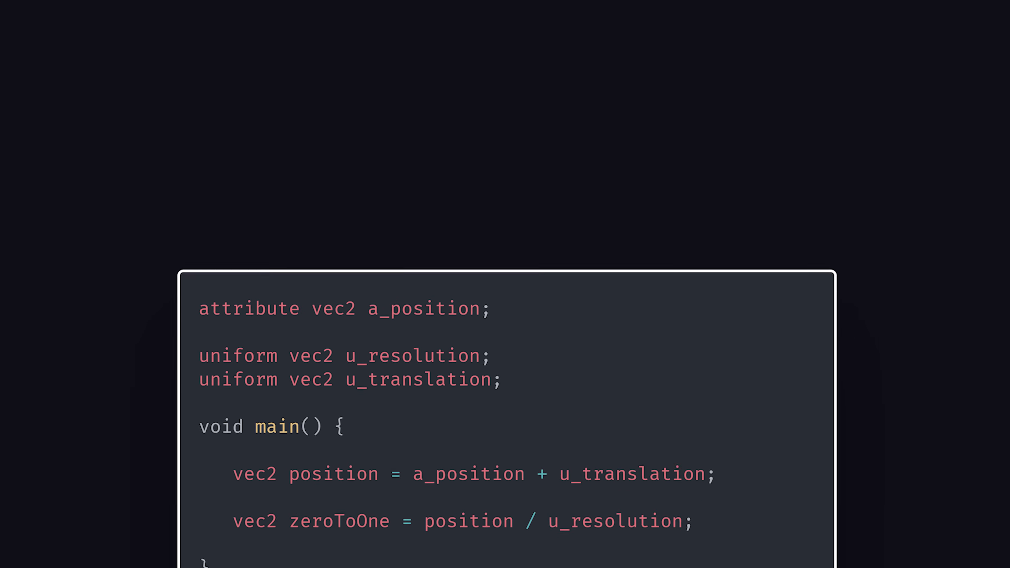